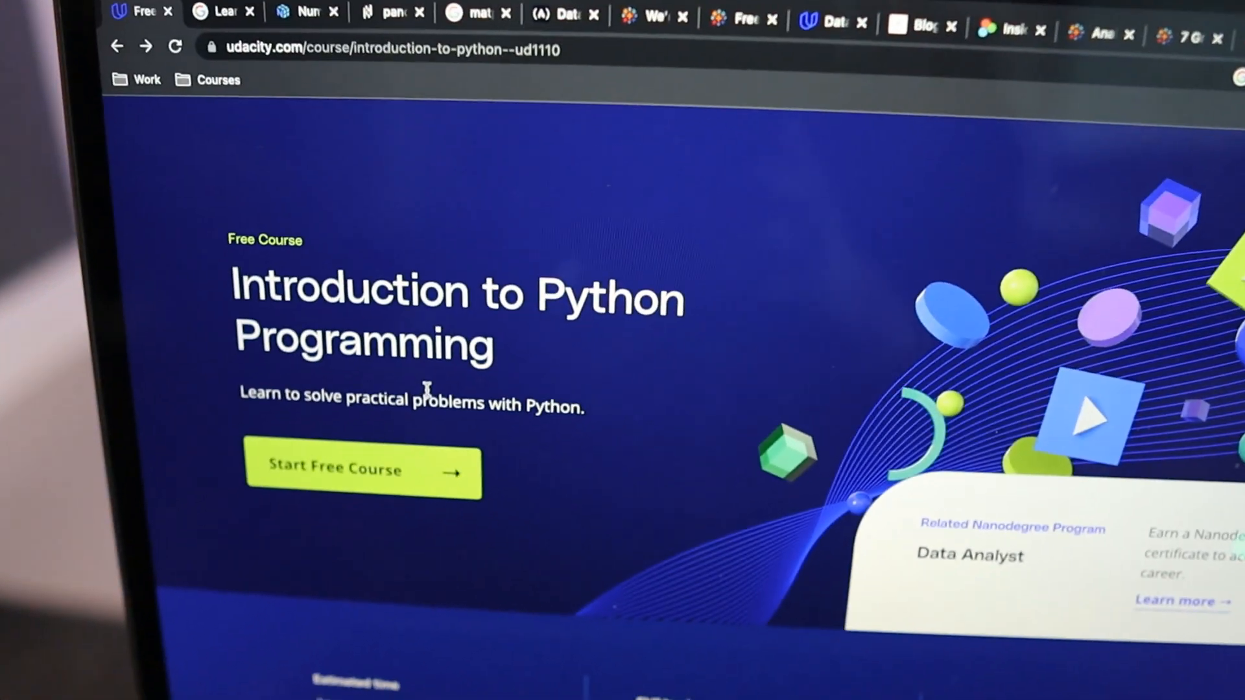
Start the free Python course and advance the Control Flow lesson to the If Statement concept.
left_click(362, 468)
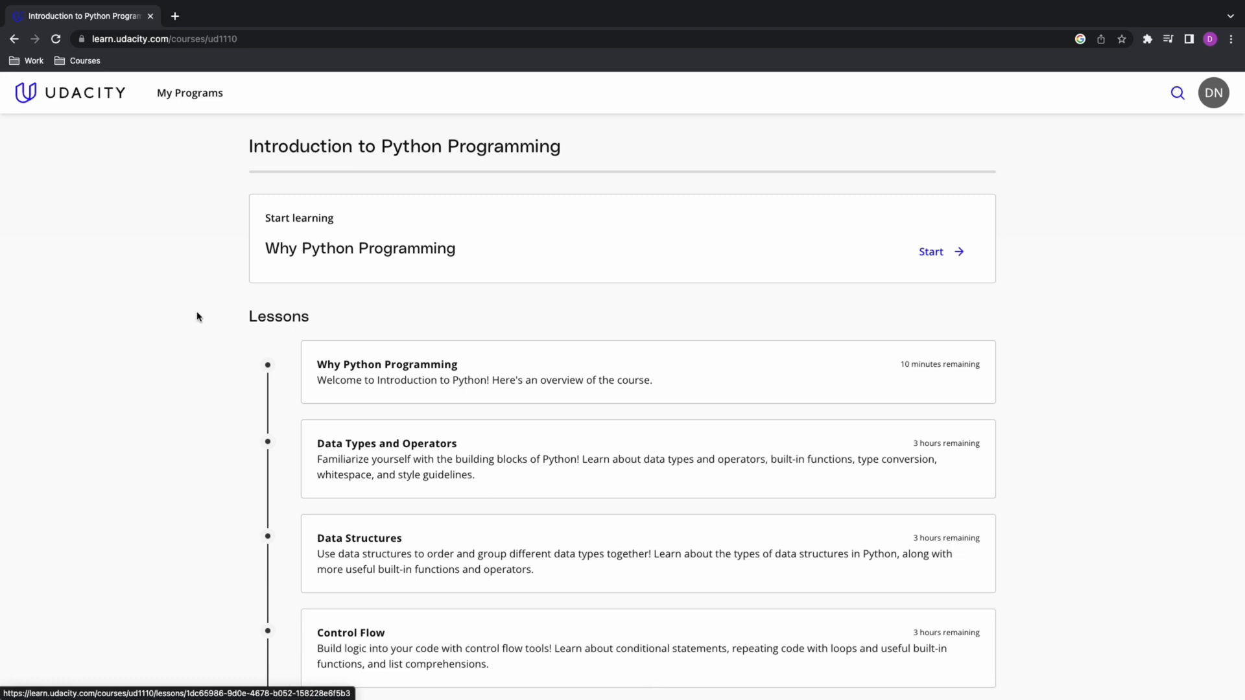
scroll("down", 3)
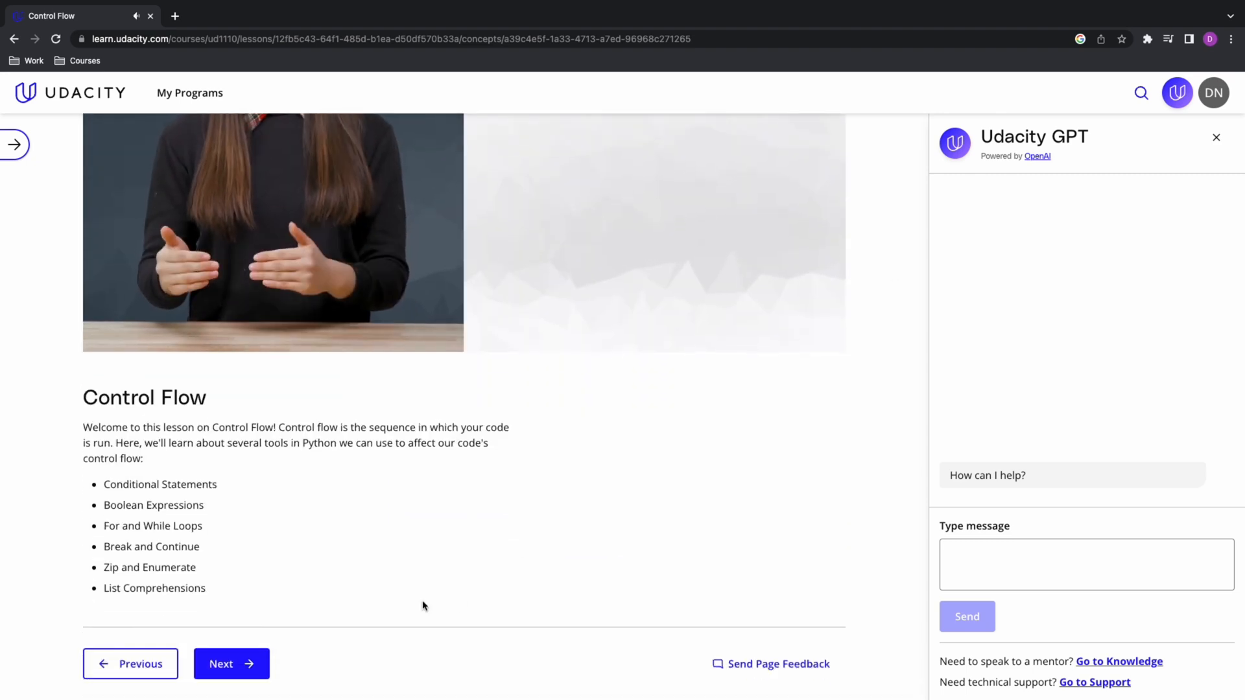
left_click(231, 664)
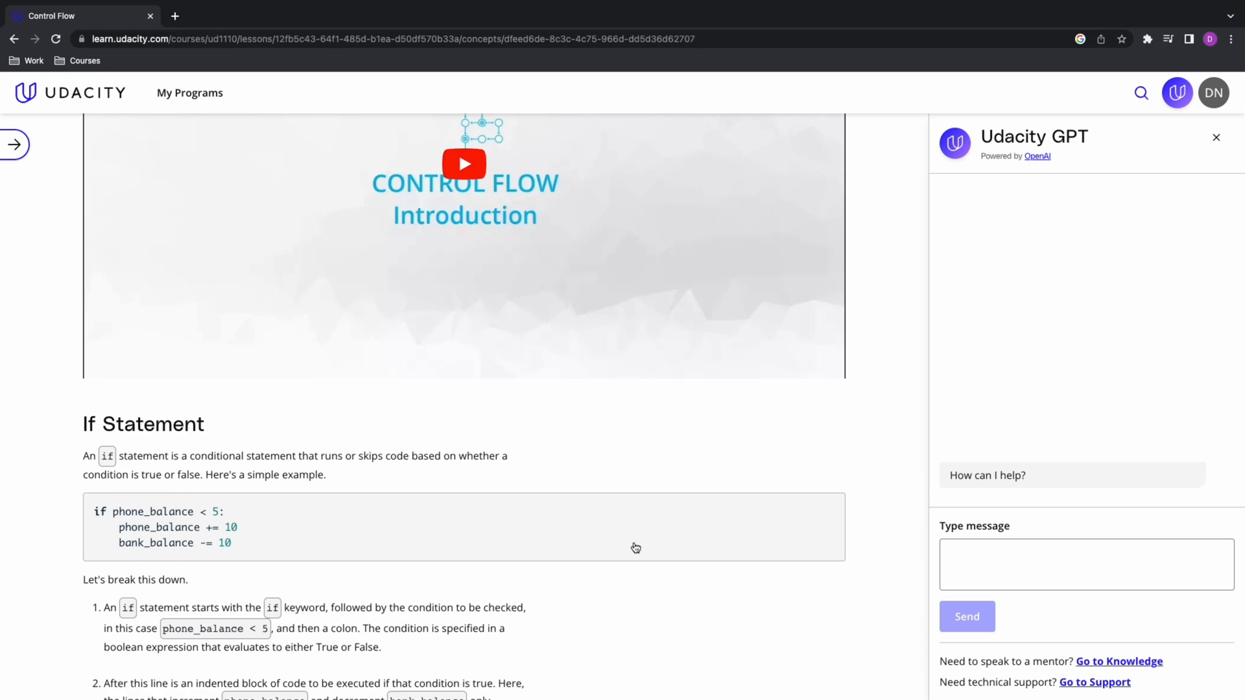
scroll("down", 3)
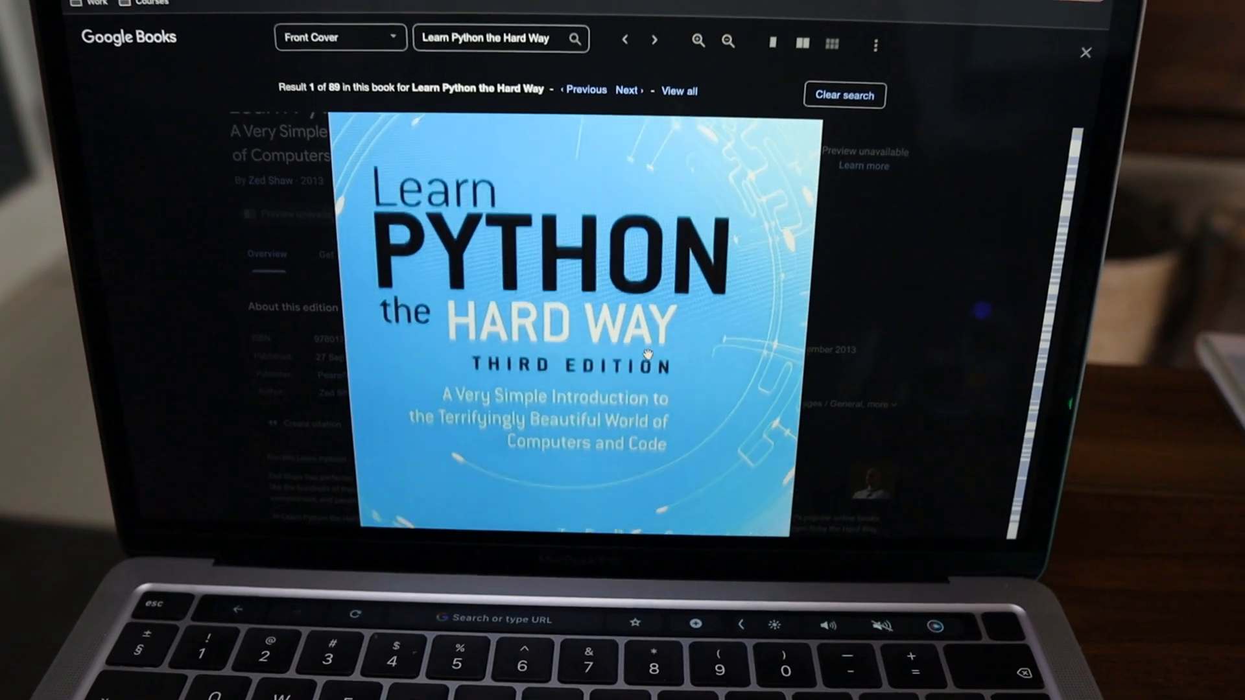
Page down the Learn Python the Hard Way preview past its front cover.
scroll("down", 3)
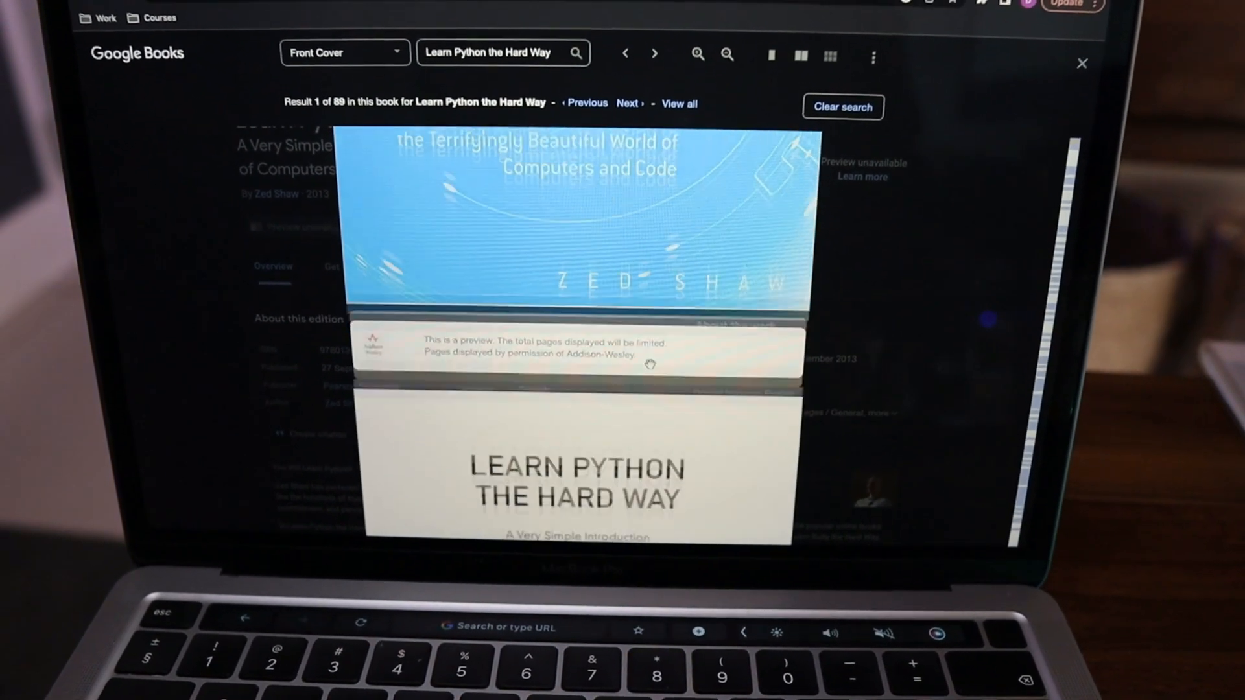
scroll("down", 3)
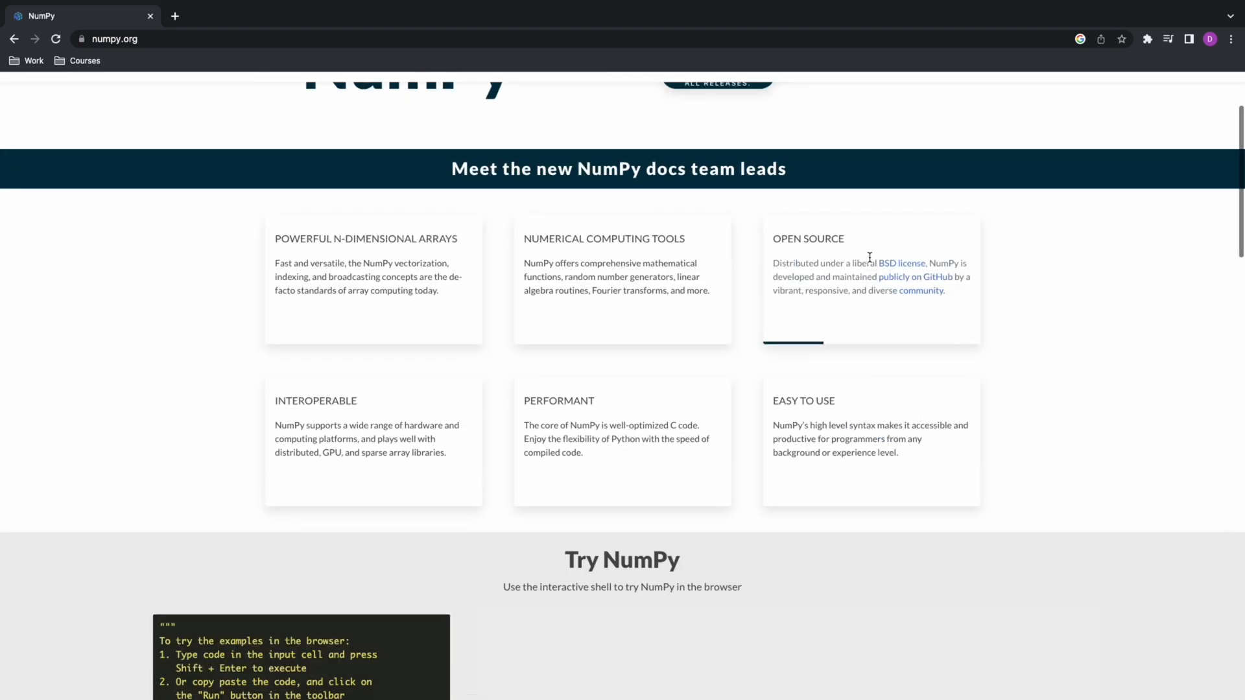
Browse numpy.org down to the Ecosystem section and follow the Pandas link under Statistical Computing.
scroll("down", 3)
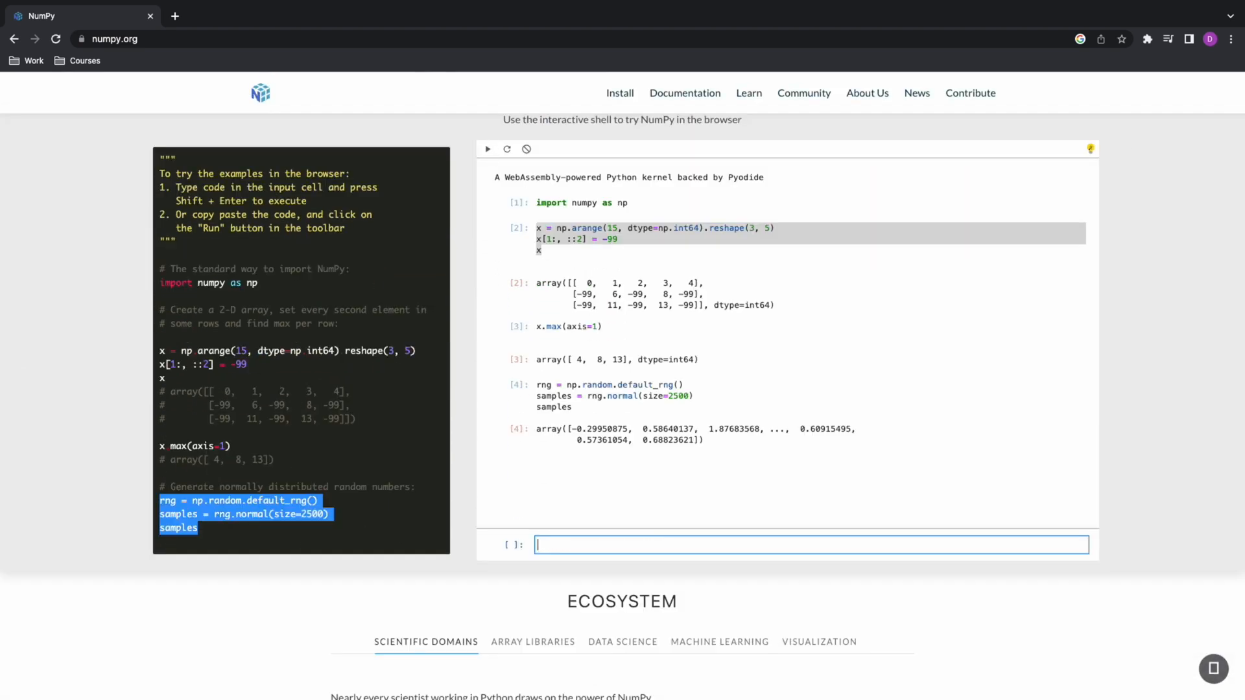
scroll("down", 3)
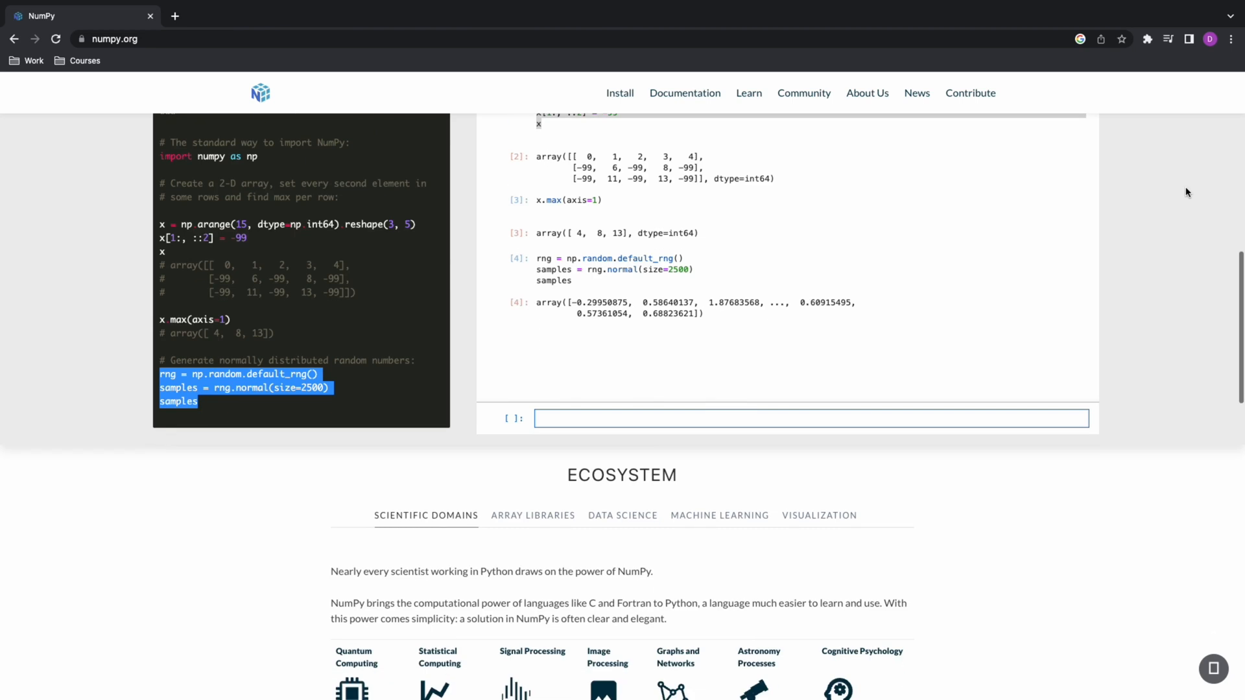
scroll("down", 3)
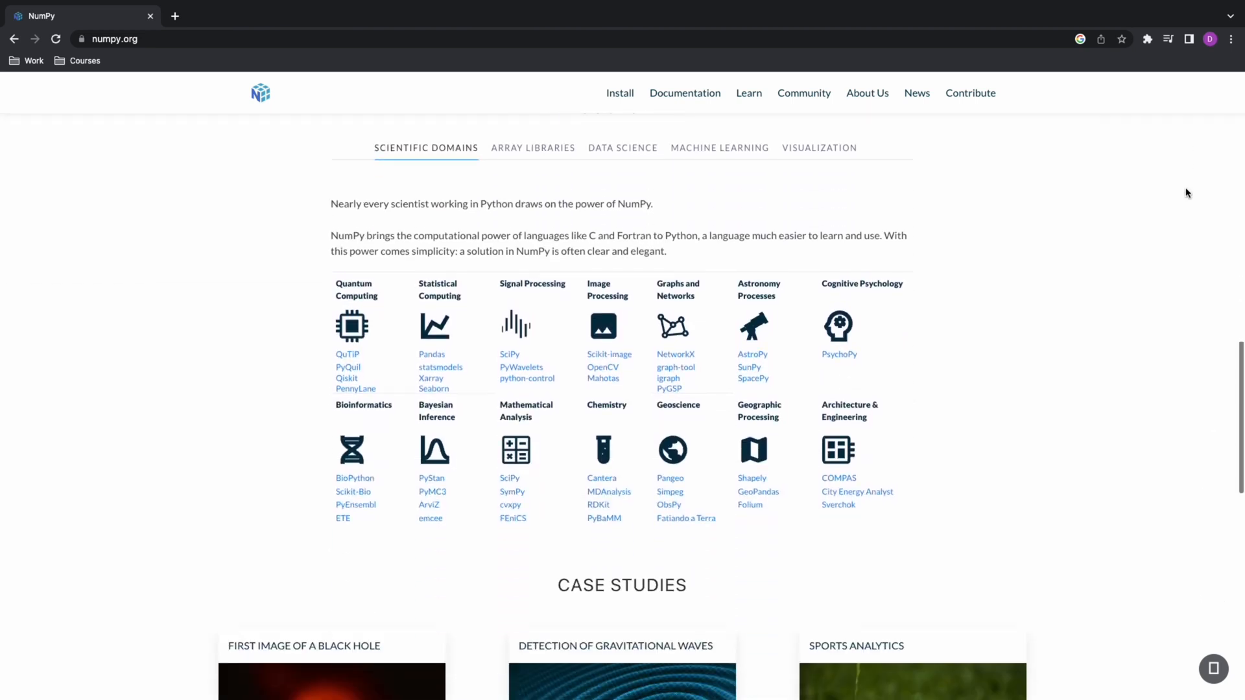
left_click(432, 354)
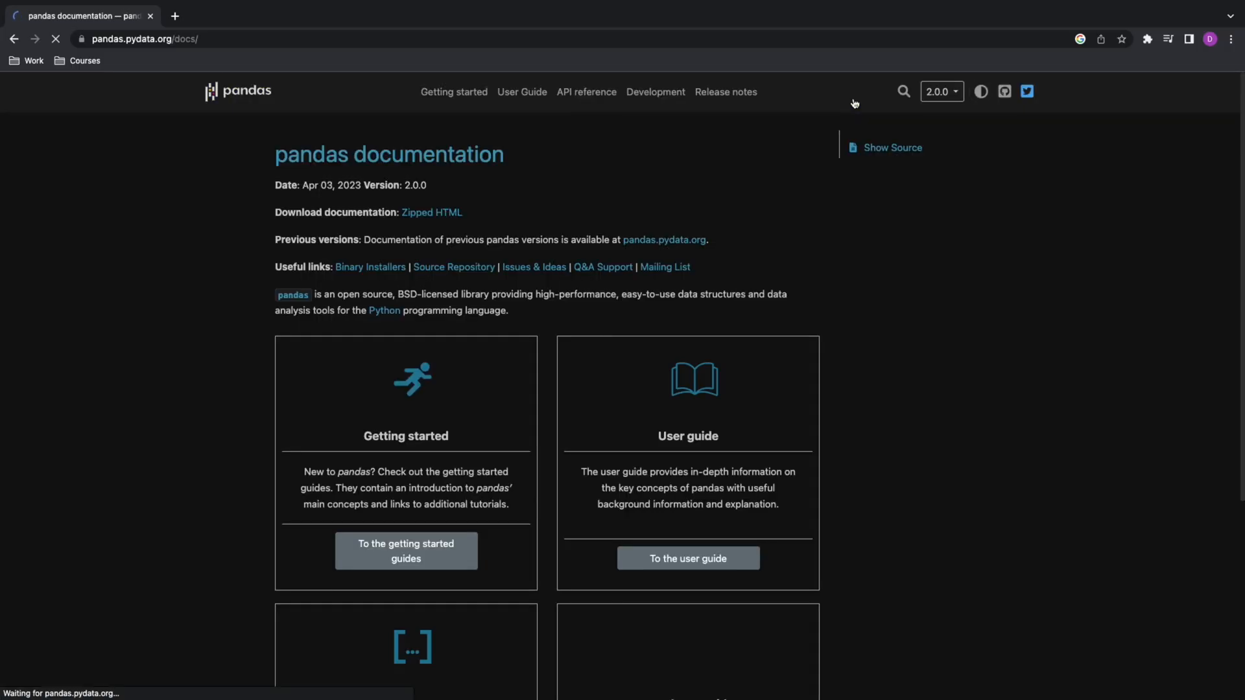
Review the four pandas guide cards and go to the user guide.
scroll("down", 3)
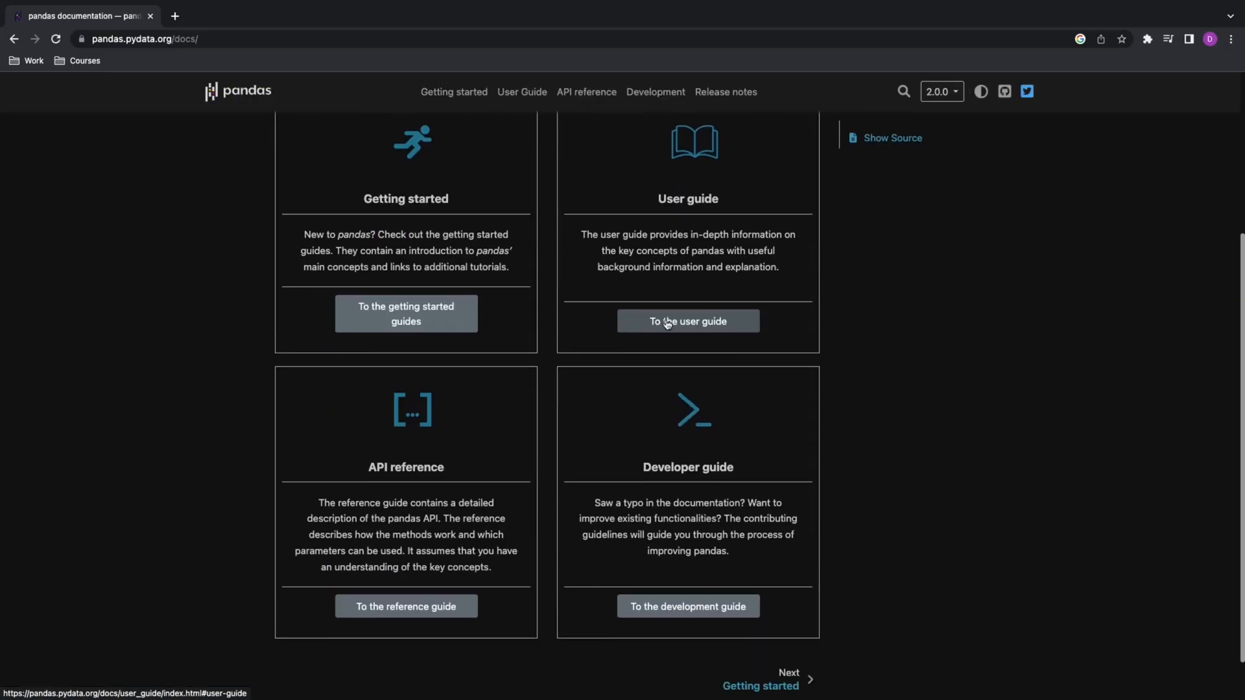
left_click(688, 320)
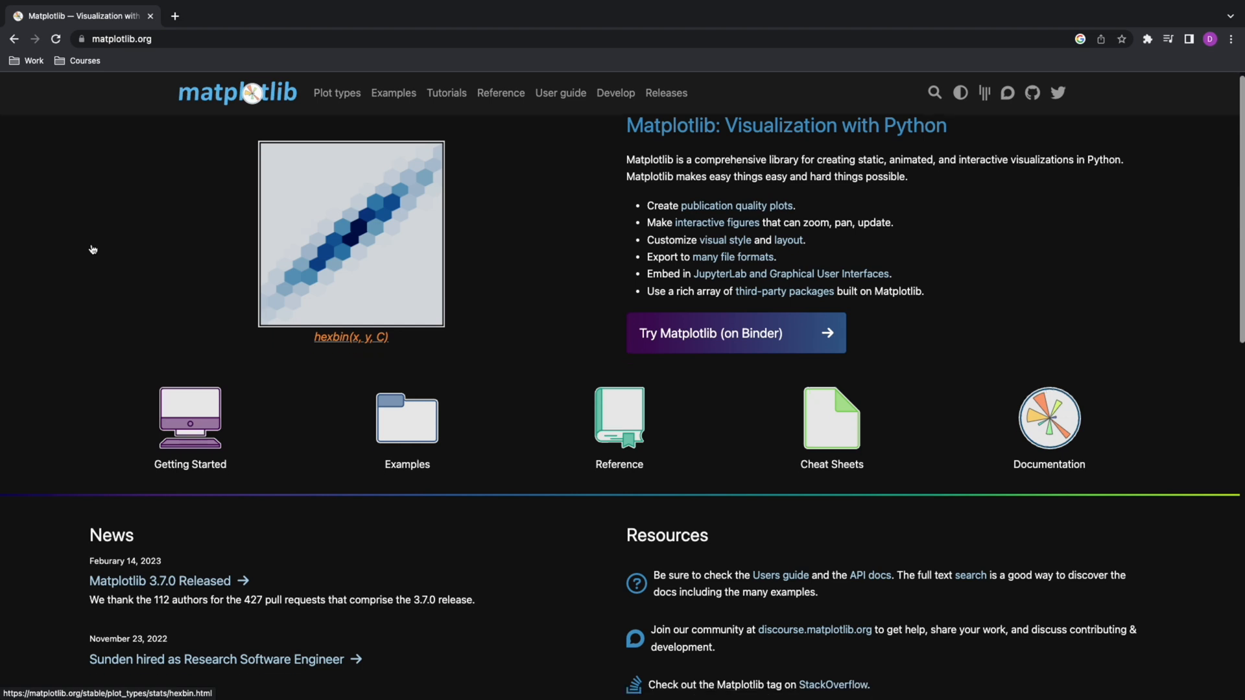
Scroll the Matplotlib Lines, bars and markers gallery past the bar chart, errorbar and filled-area examples.
scroll("down", 3)
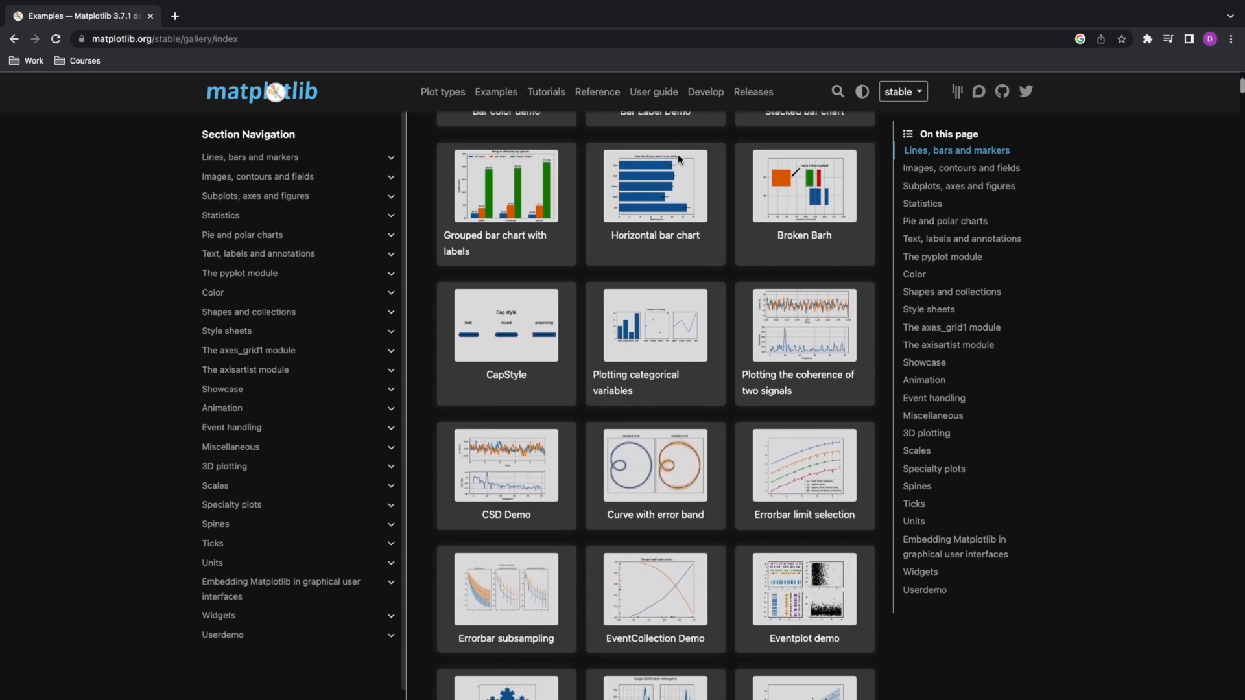
scroll("down", 3)
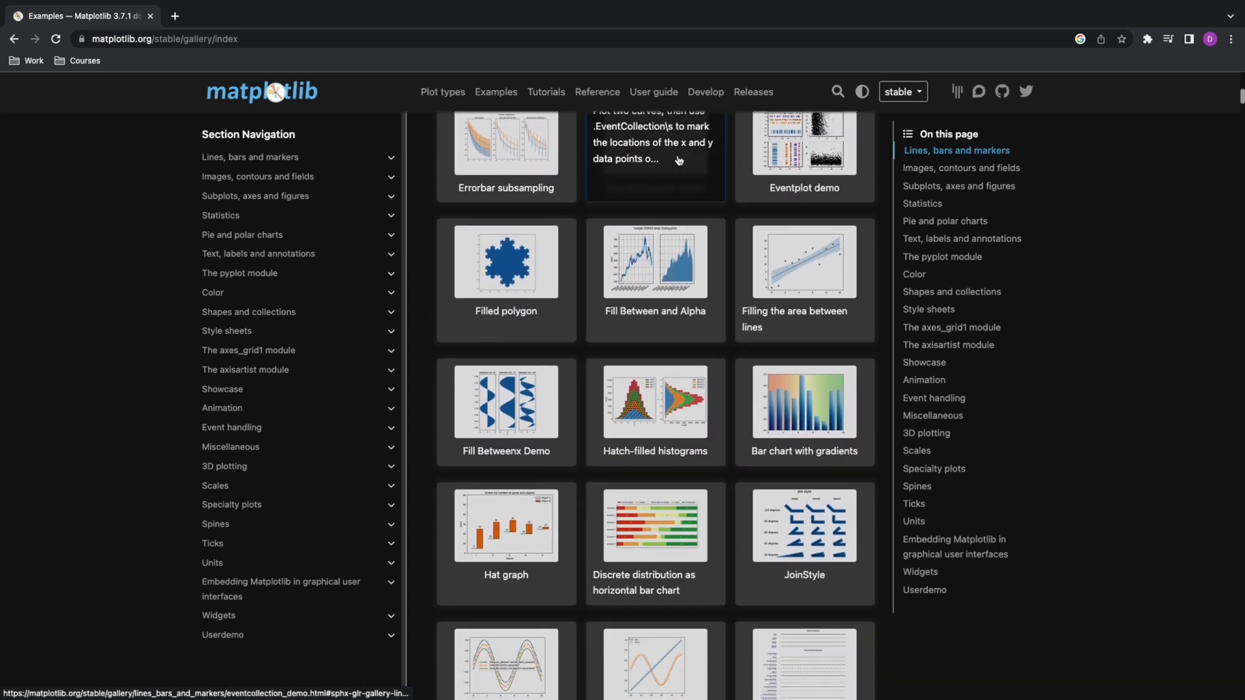